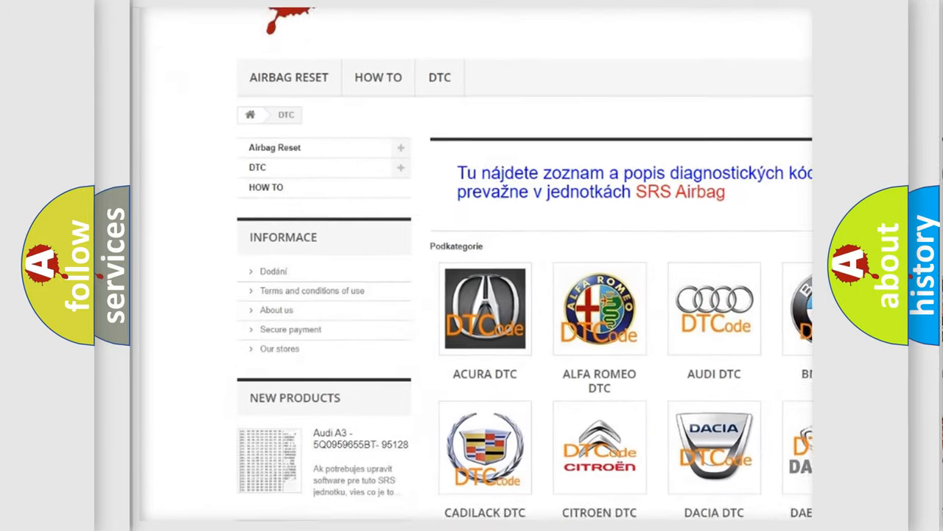
pyautogui.scroll(-3)
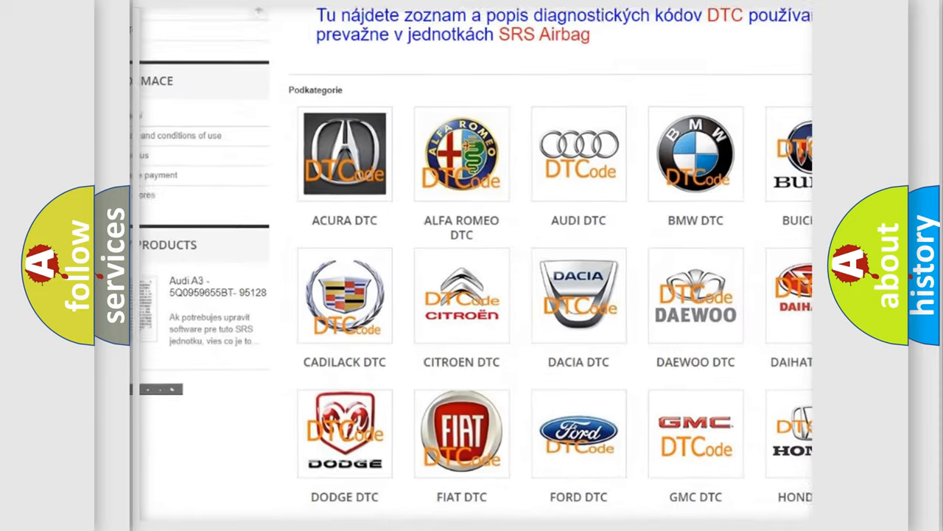
pyautogui.scroll(-3)
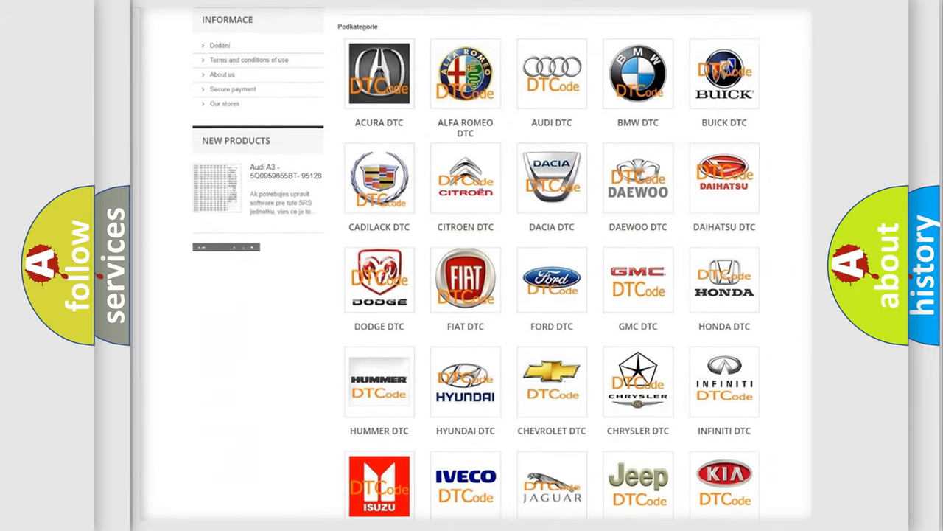
pyautogui.scroll(-3)
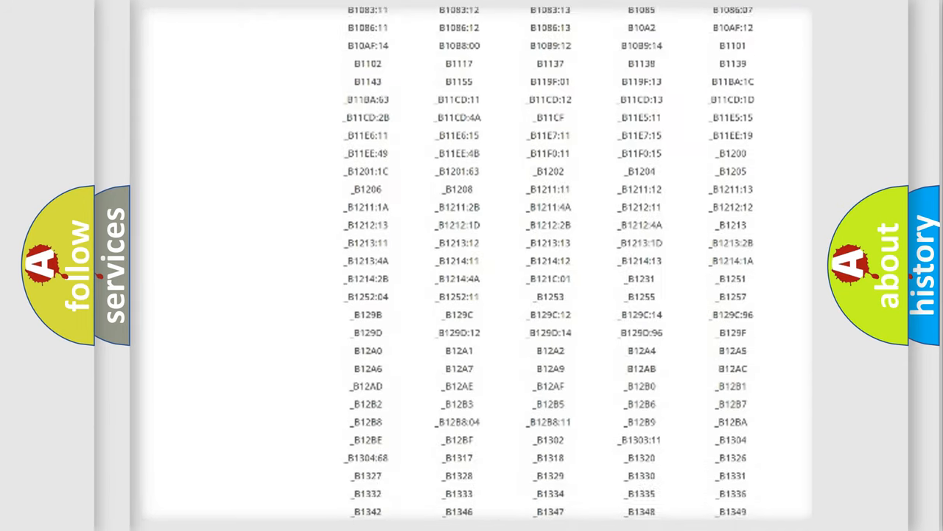
pyautogui.scroll(-3)
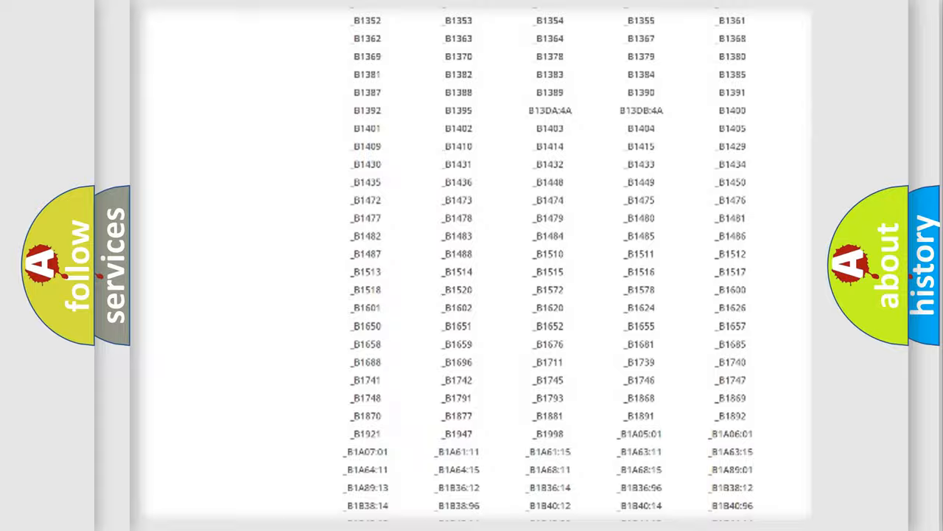